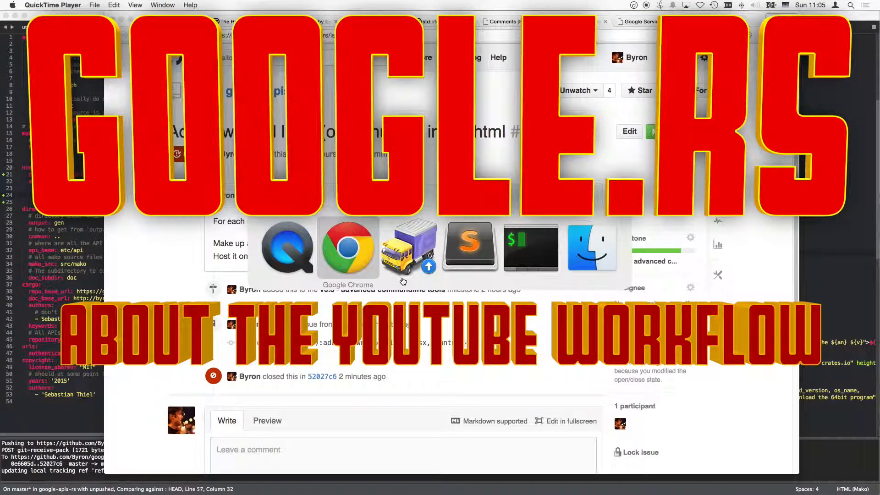
- Switch to Finder and show the Movies folder with the Final Cut caches and backups
click(348, 249)
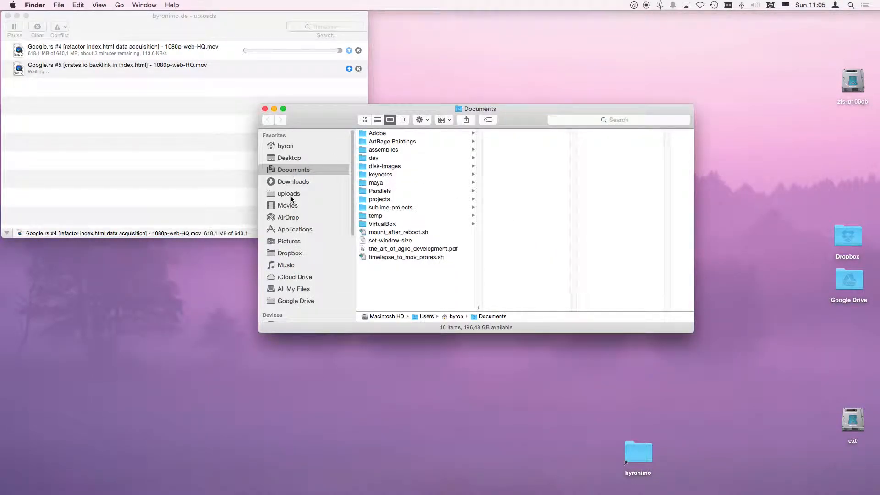
click(288, 206)
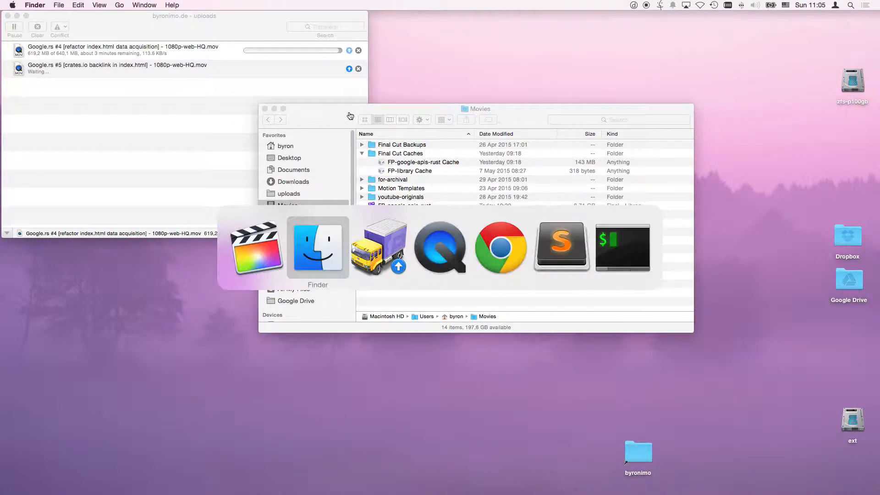
- Rename the Google.rs #5 project to 'Google.rs #6 [download links in index.html]' and reselect it
click(256, 249)
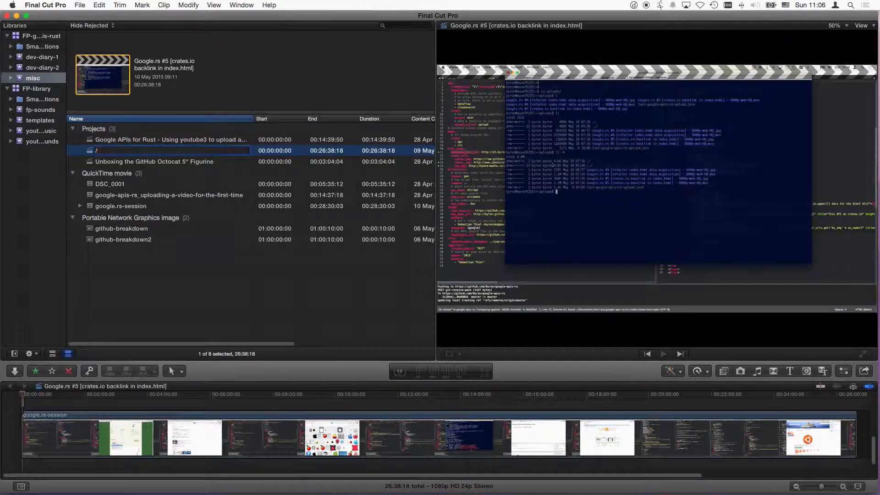
click(154, 161)
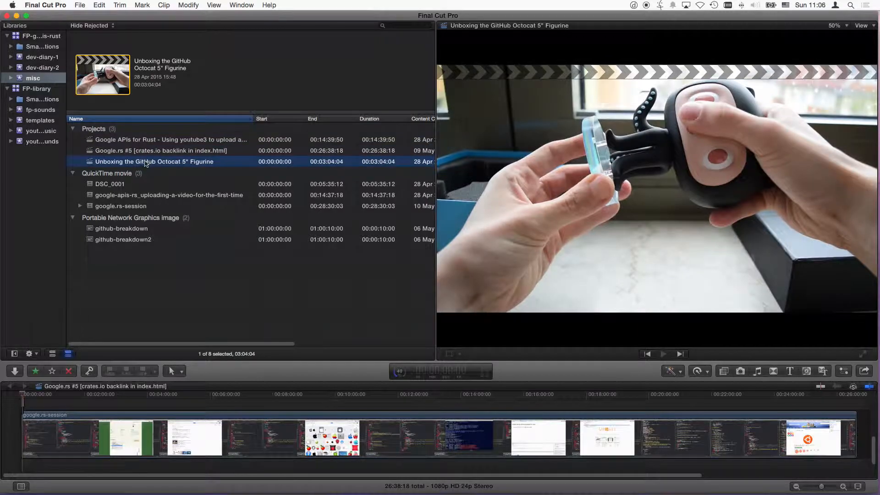
click(161, 150)
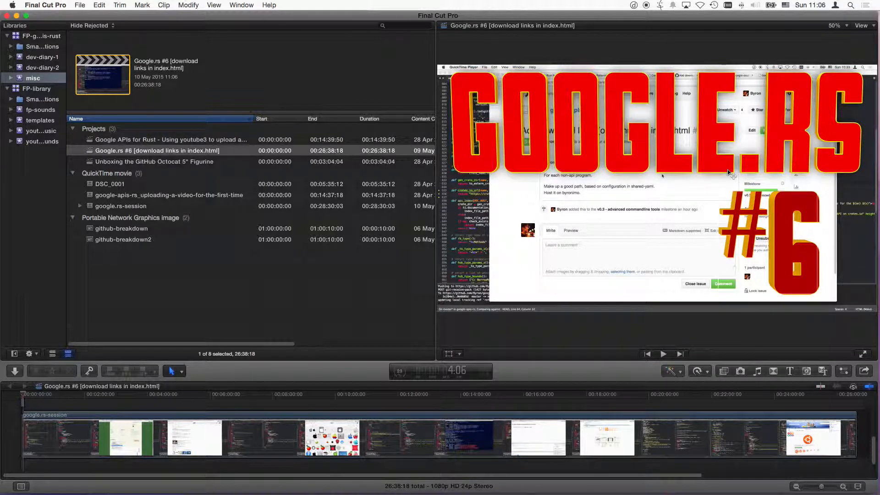
- Share the project as Web 1080p + Thumbnail, saving into the uploads folder
click(867, 371)
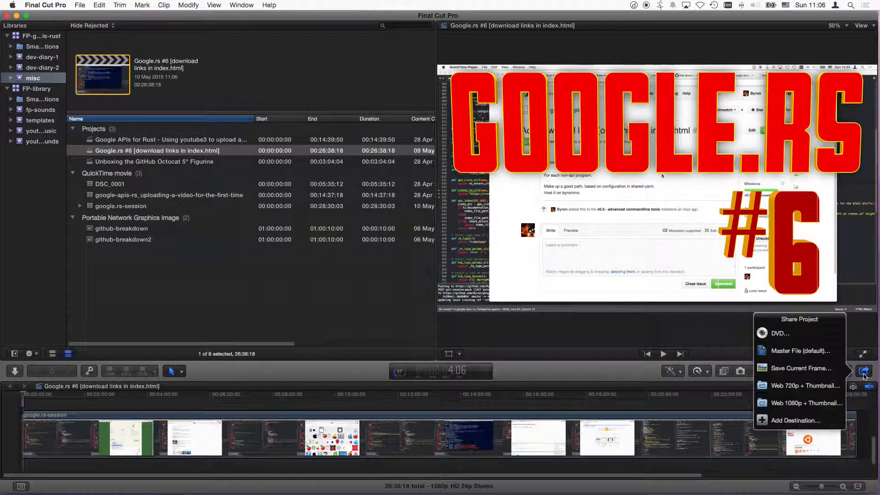
mouse_move(780, 406)
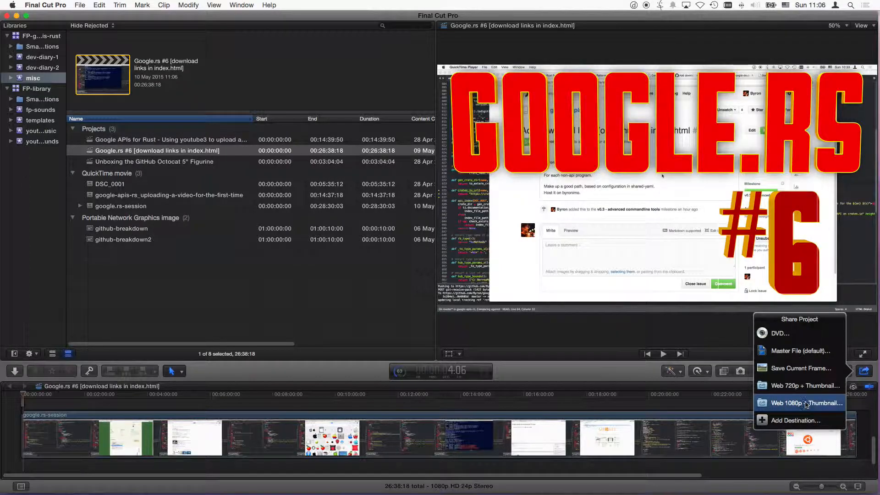
click(804, 403)
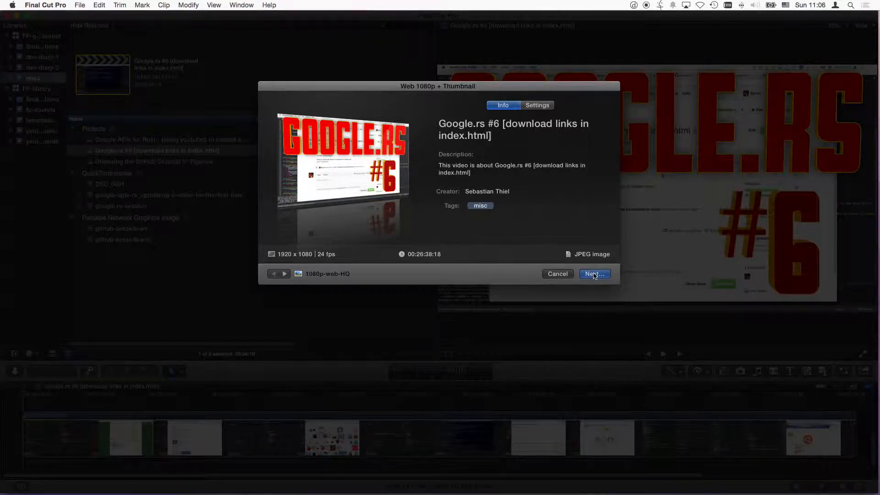
click(595, 274)
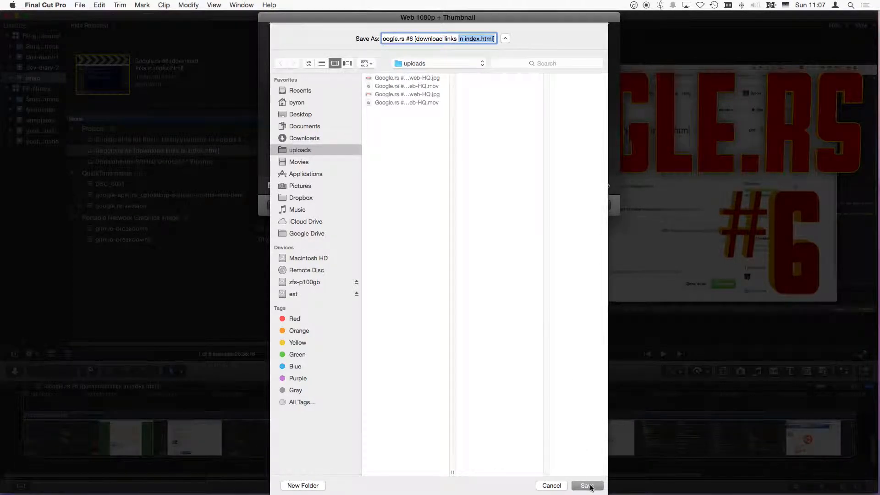
click(586, 486)
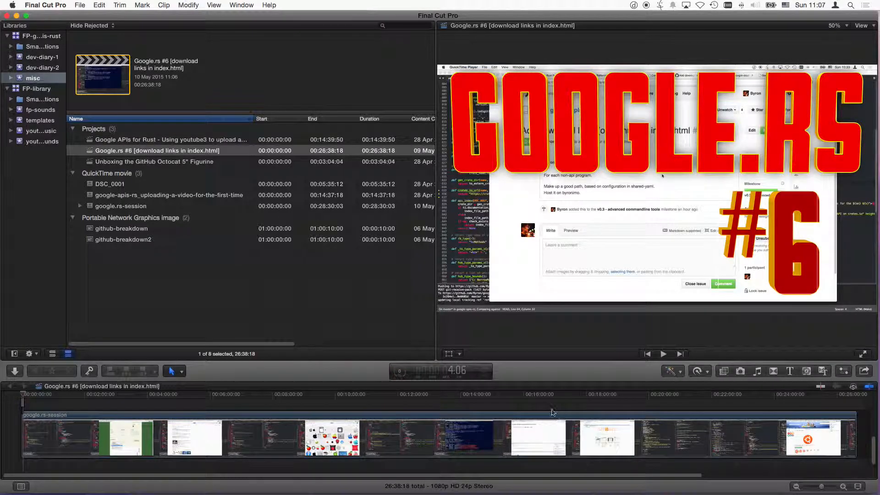
mouse_move(391, 370)
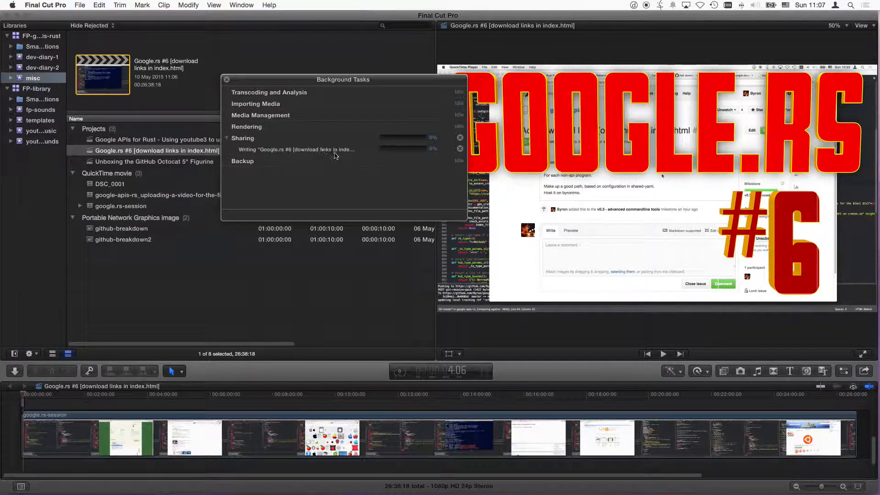
mouse_move(319, 153)
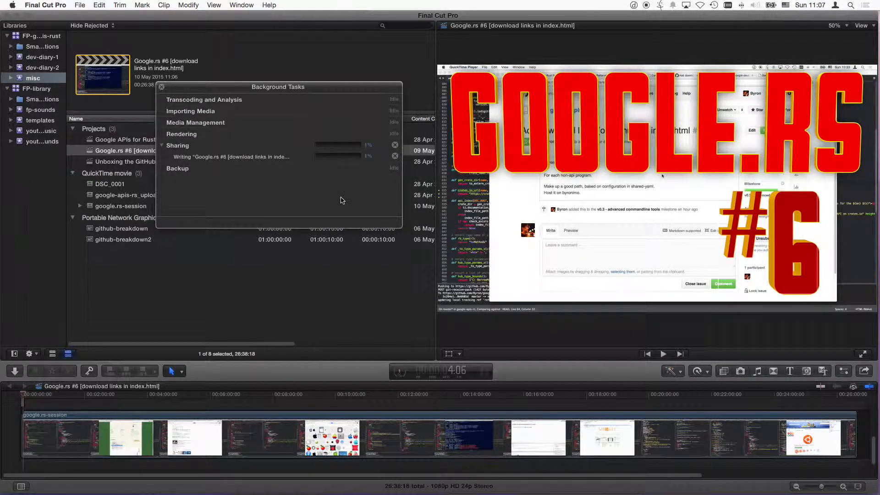
mouse_move(325, 182)
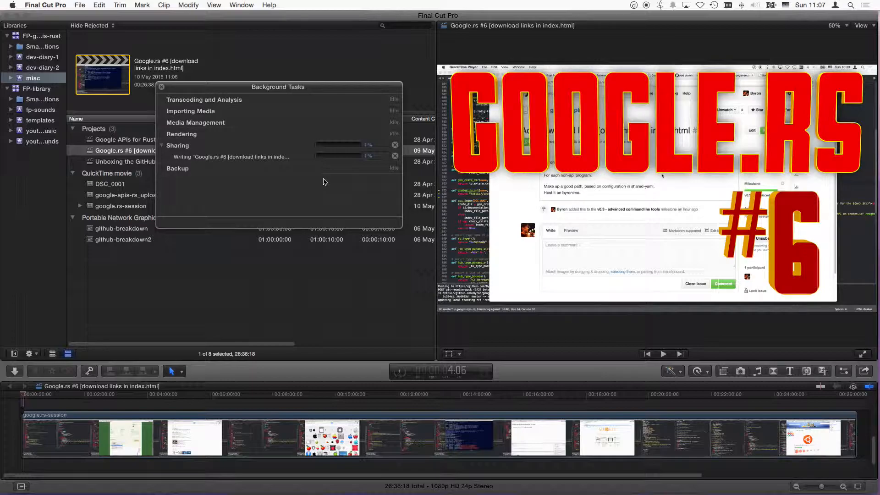
mouse_move(348, 184)
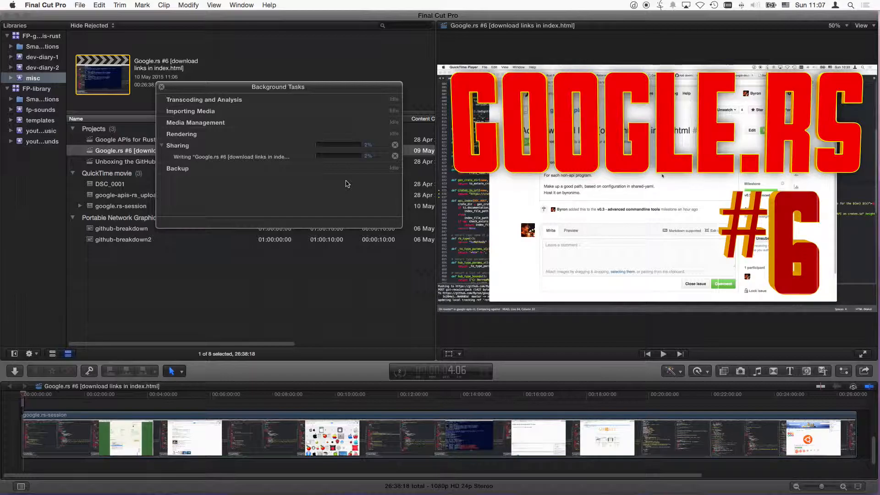
mouse_move(303, 171)
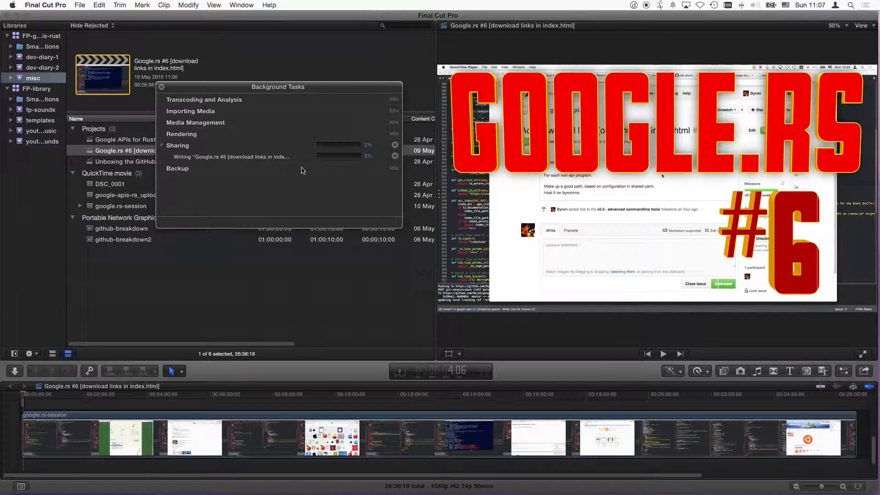
mouse_move(318, 196)
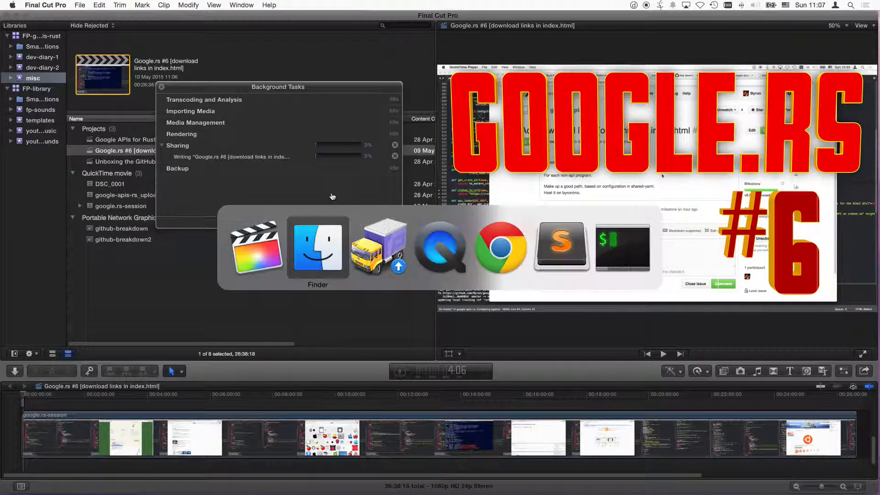
mouse_move(379, 249)
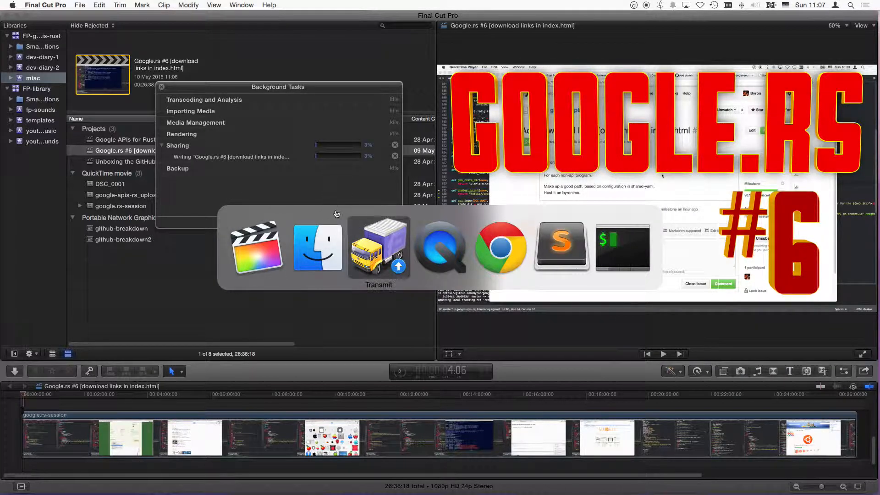
- Watch the Transmit queue until the Google.rs #4 upload is Done and #5 starts
click(378, 247)
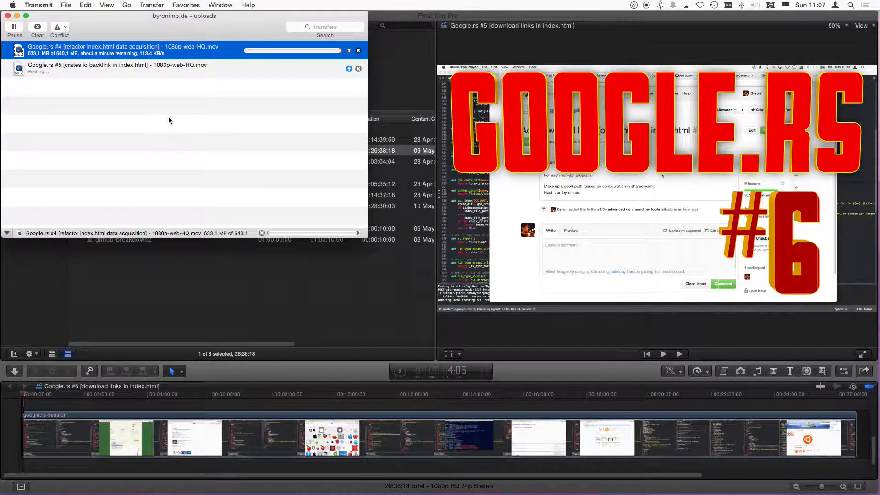
mouse_move(172, 117)
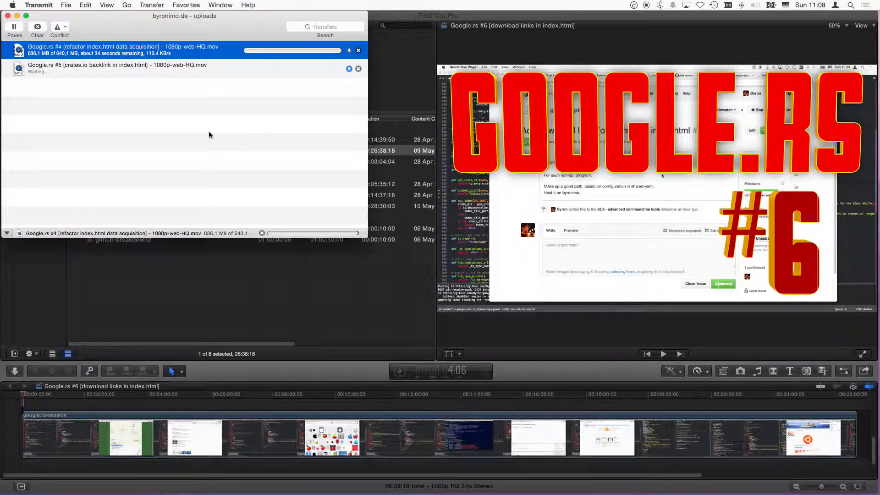
mouse_move(208, 100)
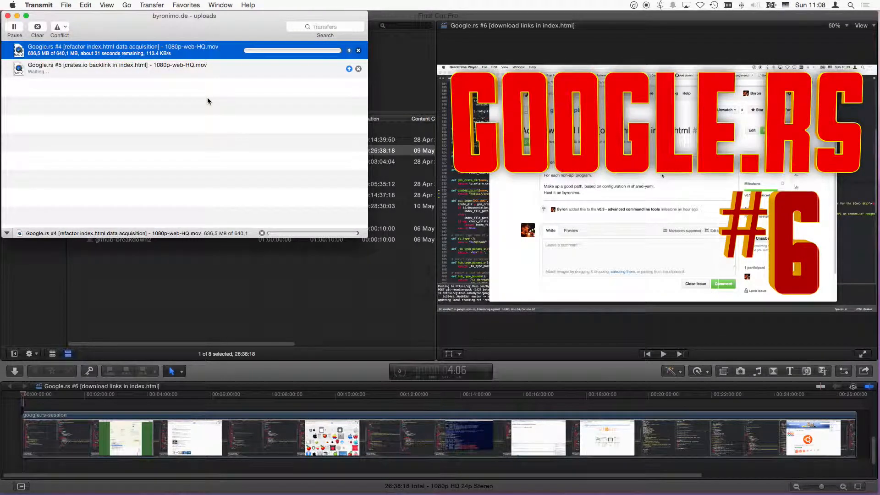
mouse_move(202, 106)
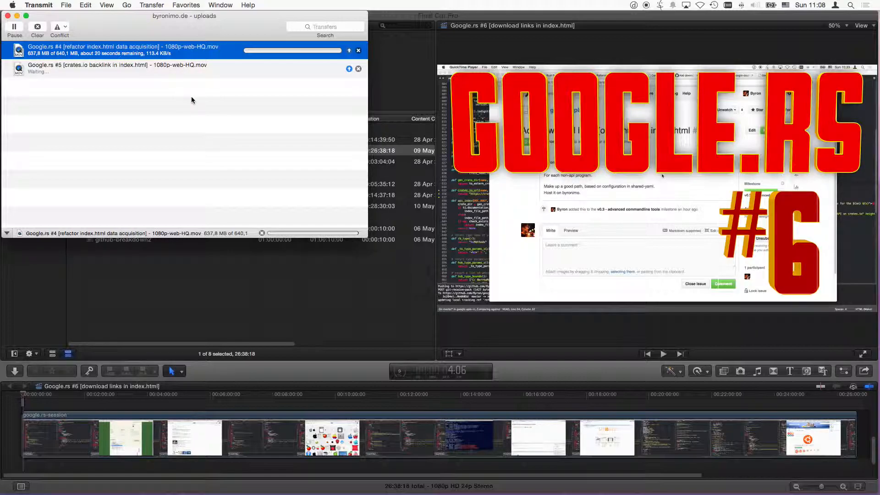
mouse_move(325, 98)
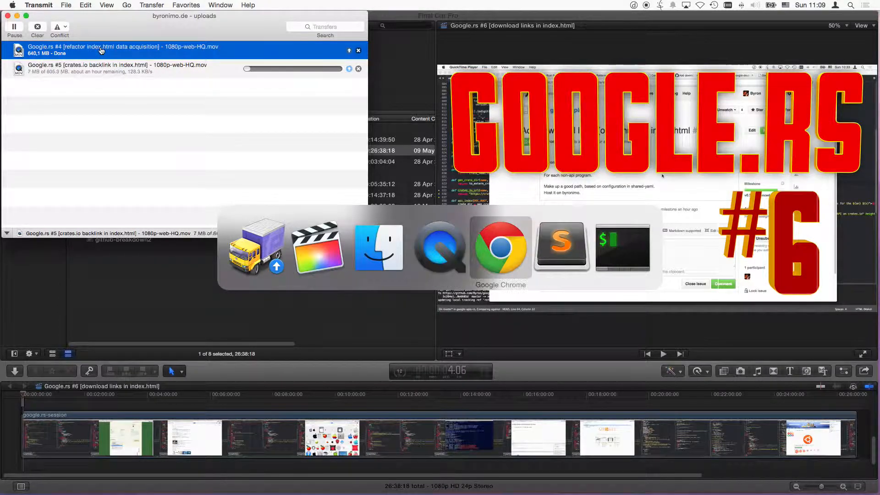
click(500, 248)
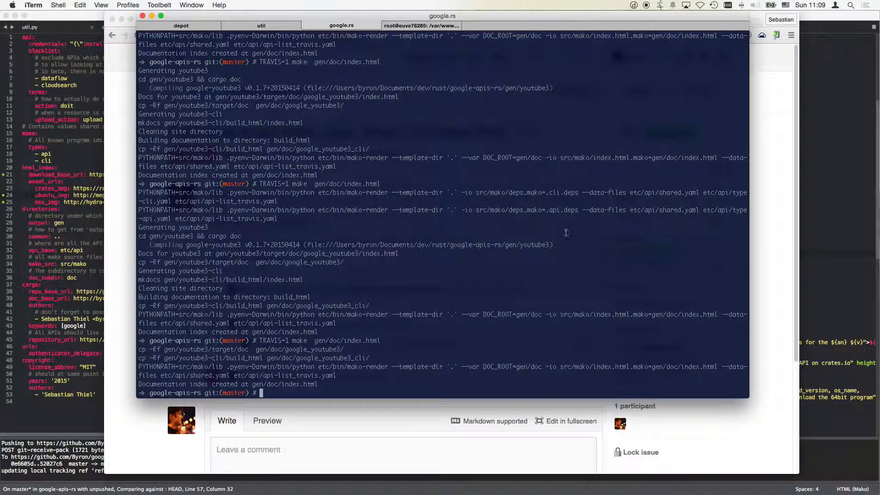
- Log out of the root shell and select the Google.rs #4 video in ~/uploads
click(430, 26)
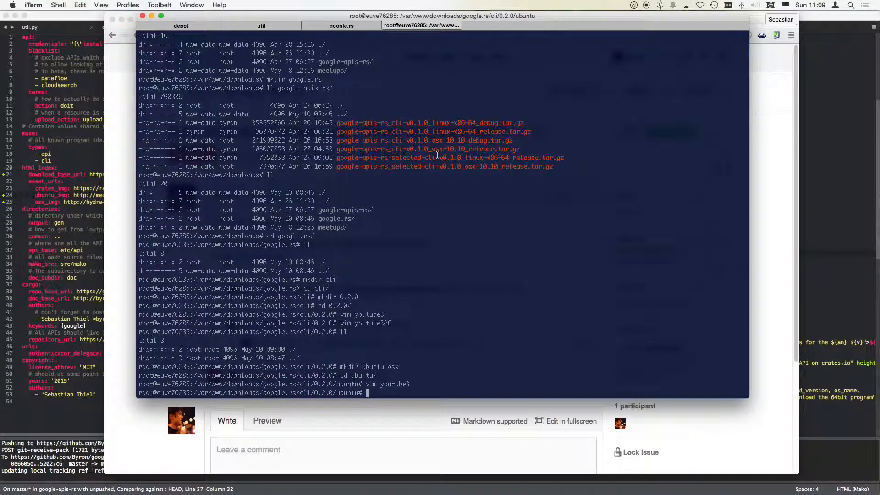
text(logout)
text(ll)
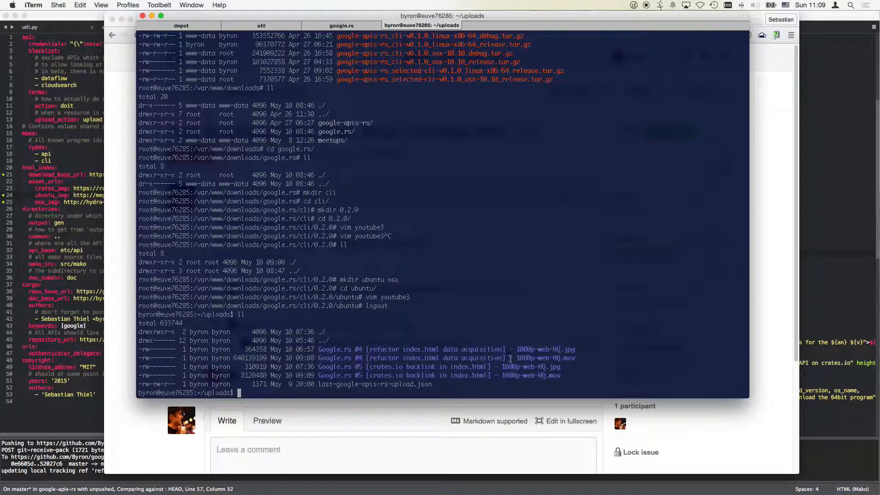
double_click(440, 358)
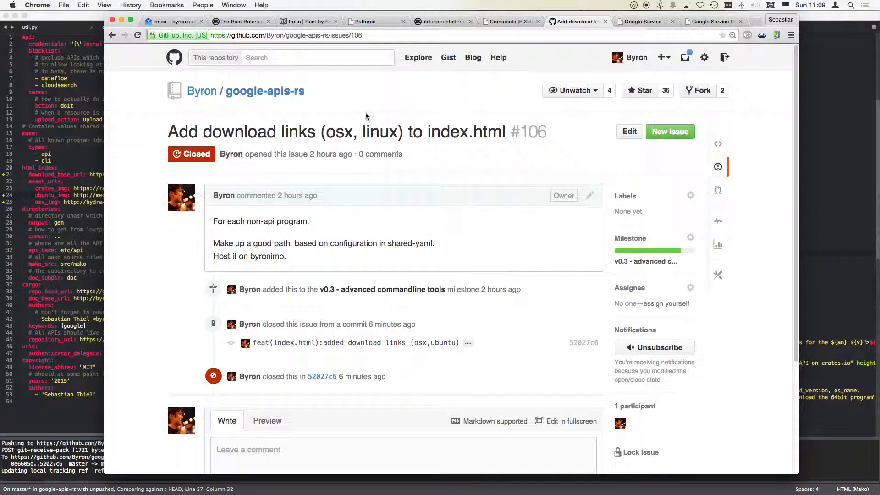
mouse_move(654, 266)
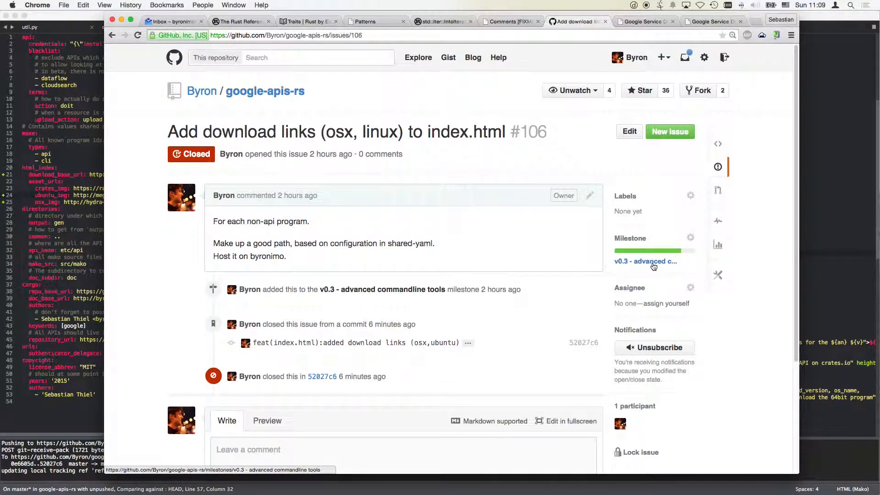
click(644, 261)
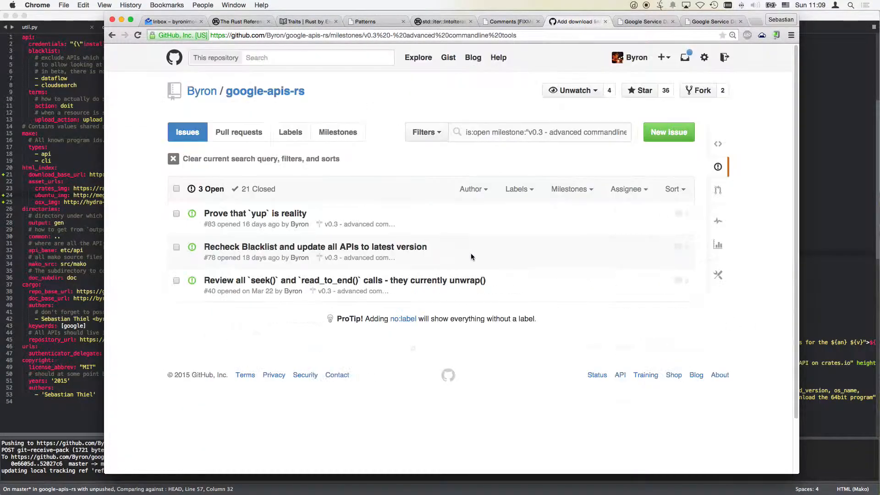
- Show the v0.3 milestone's 21 closed issues and search the page for 'ref'
click(258, 189)
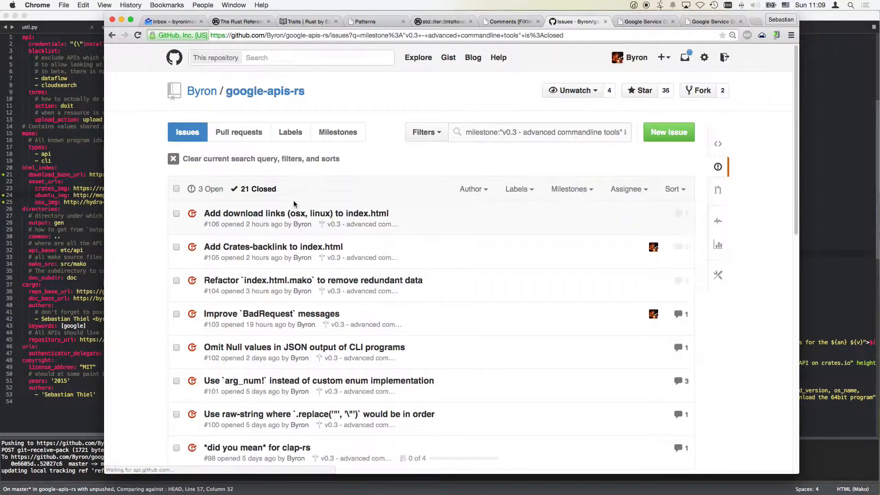
text(ref)
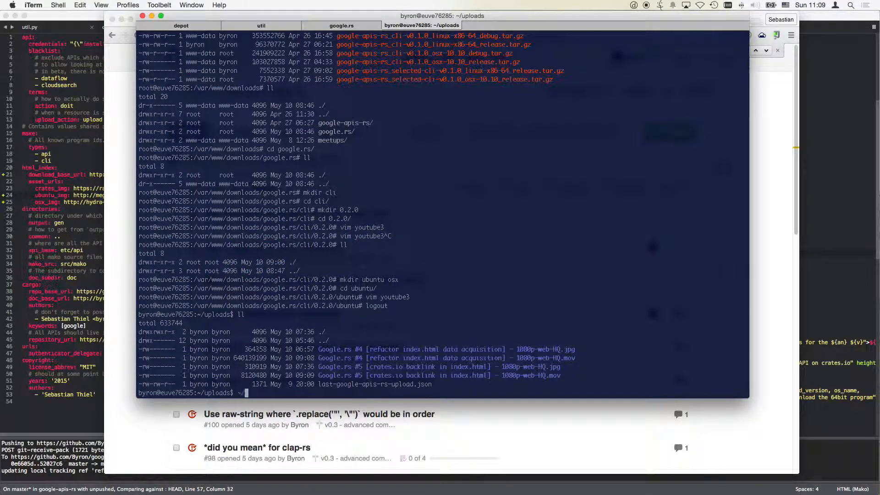
- Run upload-session_google-rs.bash on the Google.rs #4 1080p-web-HQ .mov for issue 104
text(~/depot/src/bash/upload-session_google-rs.bash)
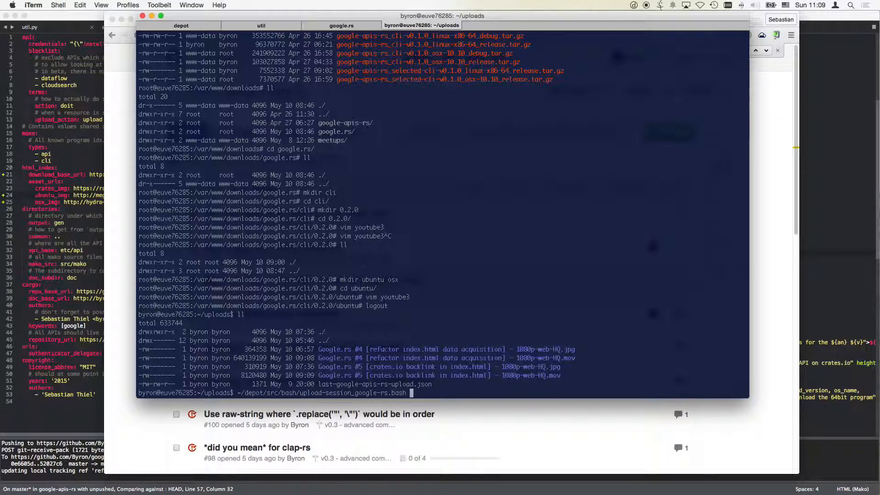
text(Google.rs\ #)
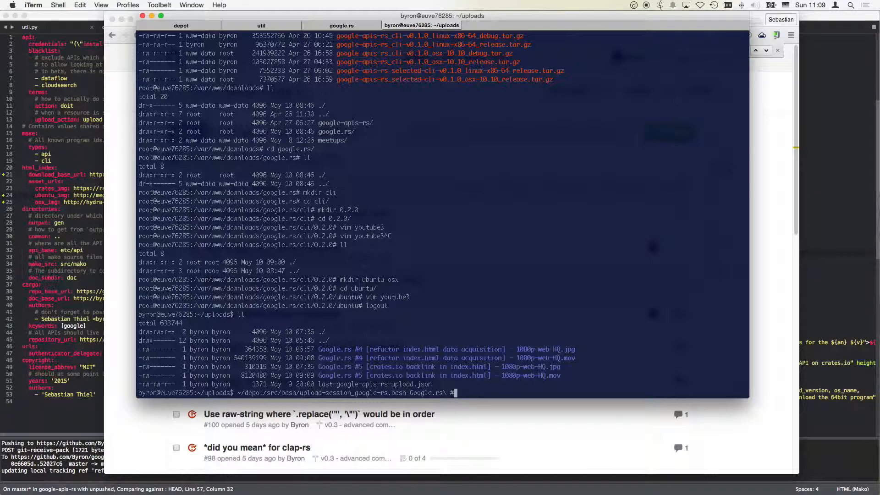
text(#4\ [refactor\ index.html\ data\ acquisition\]\ -\ 1080p-web-HQ.mov)
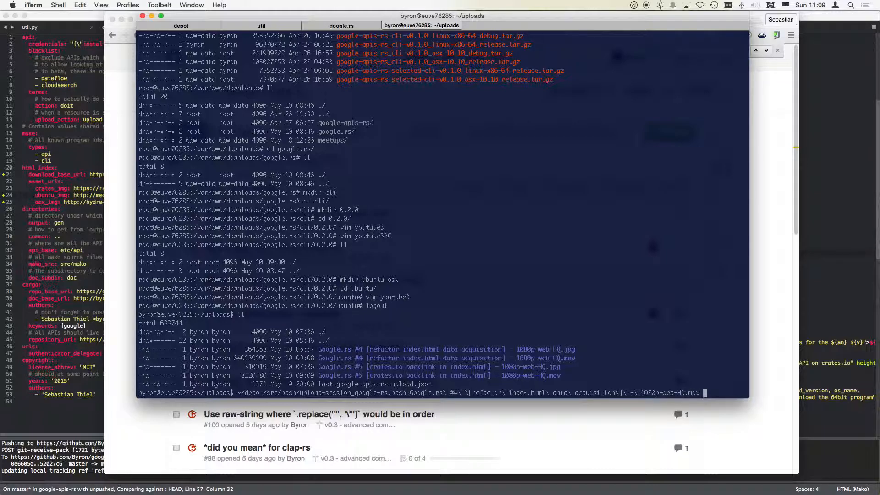
text(104)
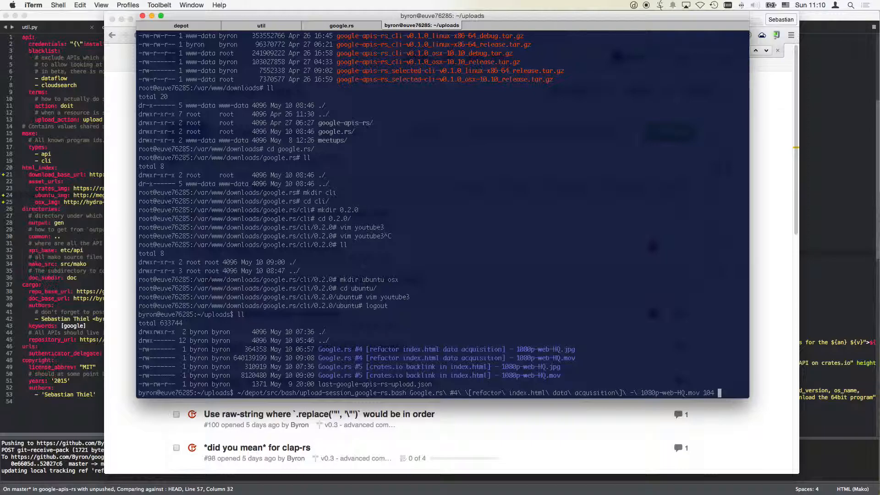
key(Return)
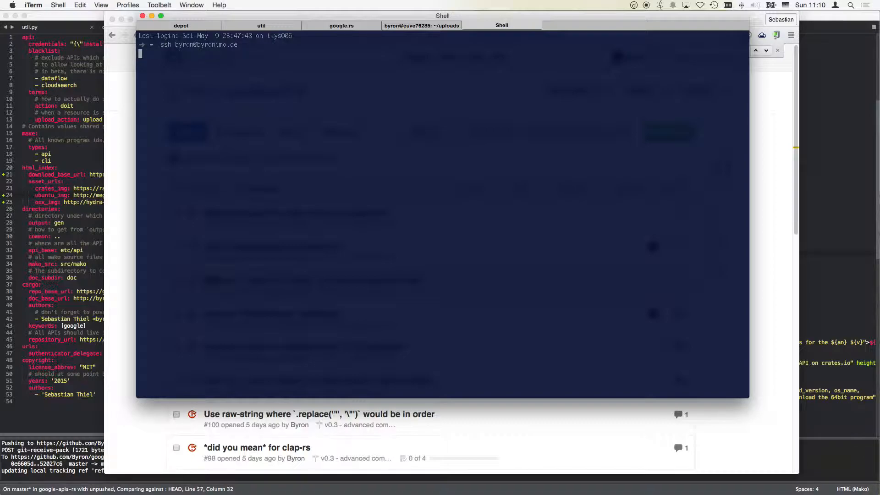
- SSH into the server and monitor upload traffic in a network monitor, then quit it
key(Return)
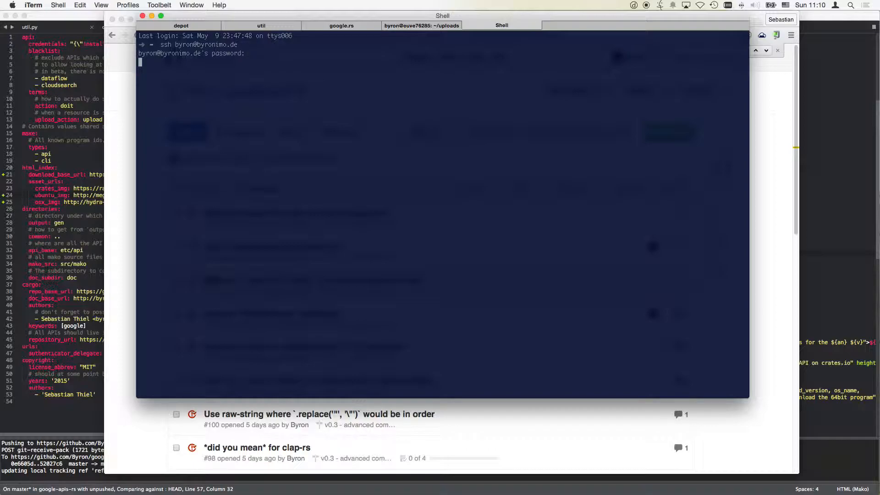
text(hto)
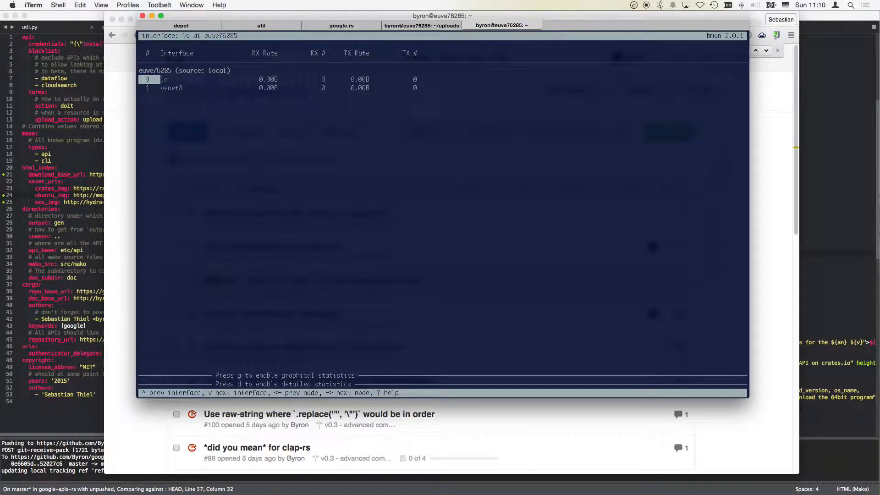
key(d)
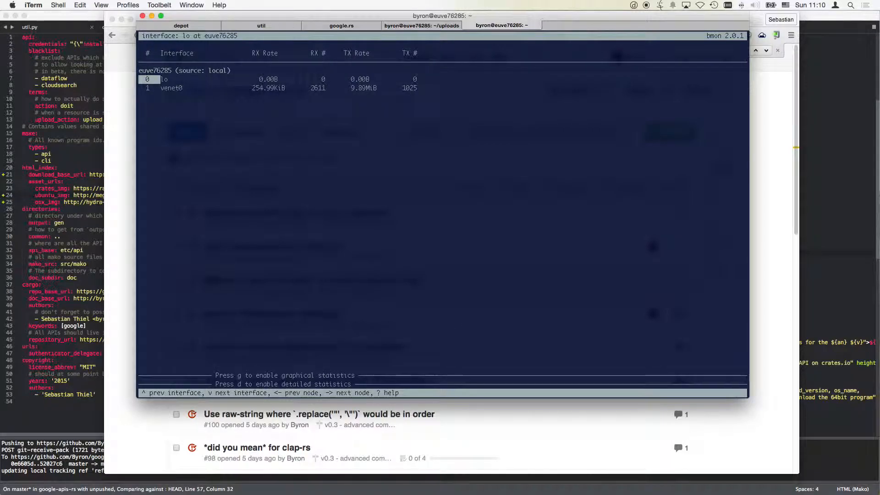
mouse_move(383, 164)
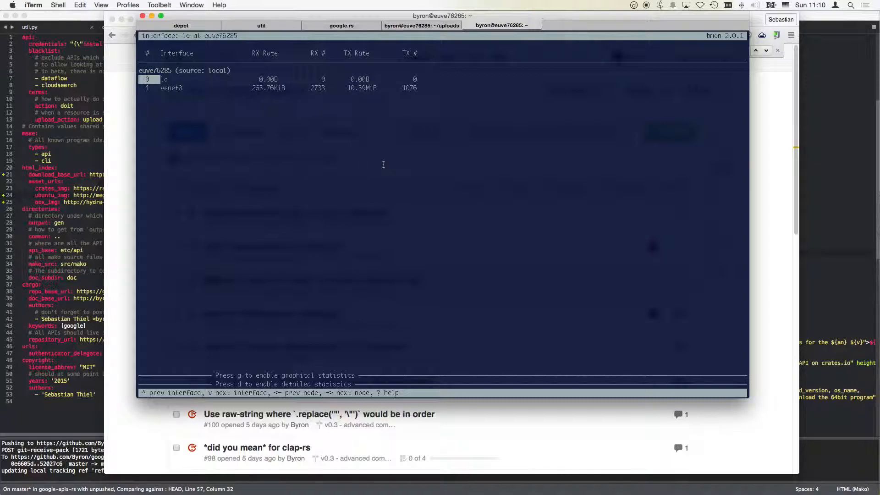
key(q)
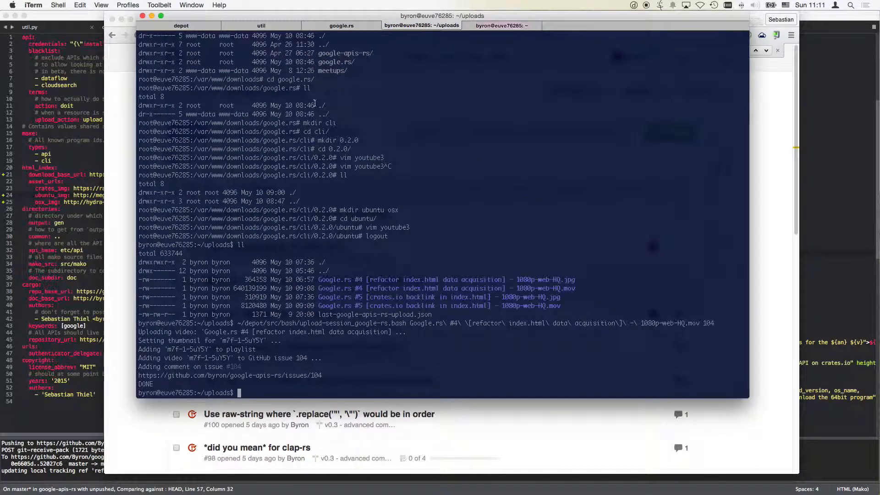
mouse_move(261, 191)
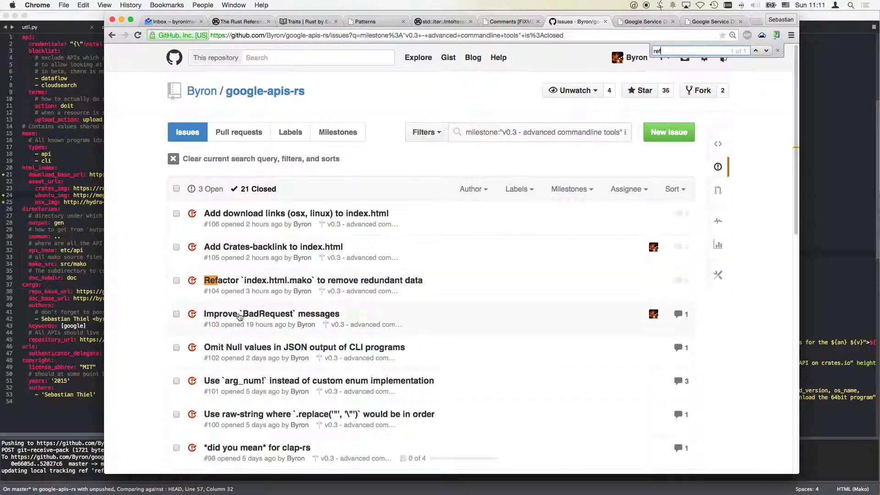
- Open Refactor issue #104, find the YouTube stream comment, cancel its edit, and scroll back
click(313, 280)
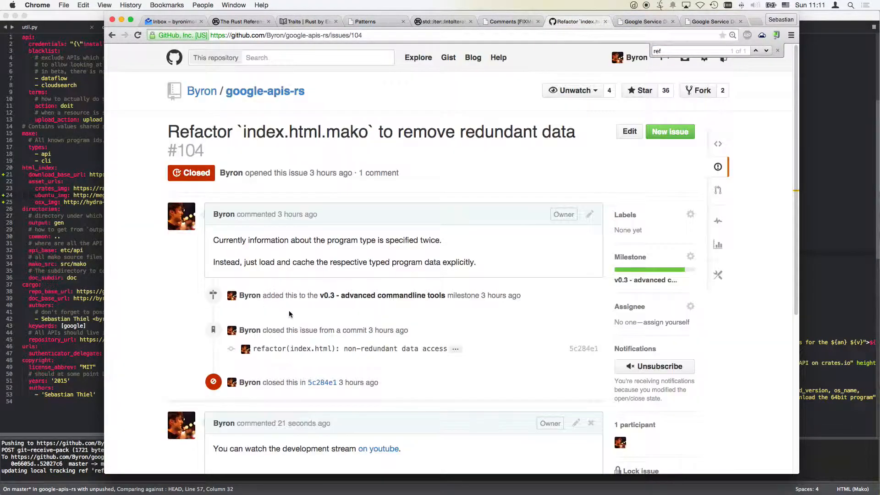
scroll(down, 3)
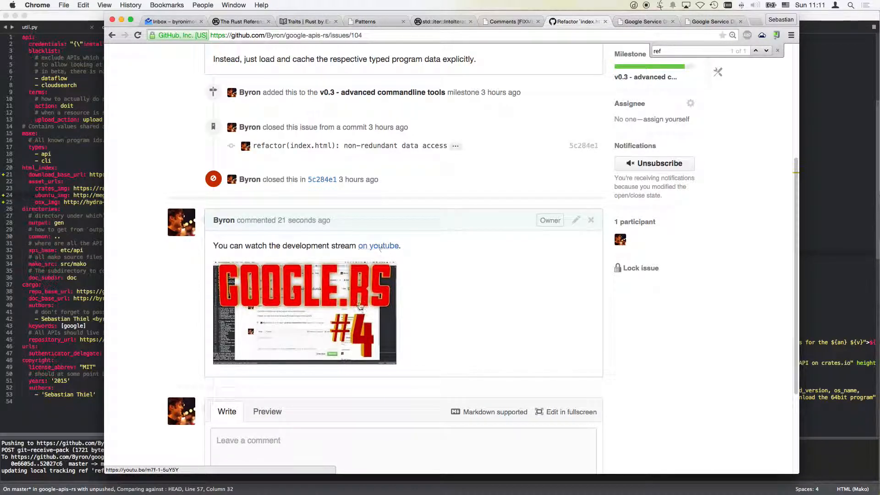
mouse_move(360, 306)
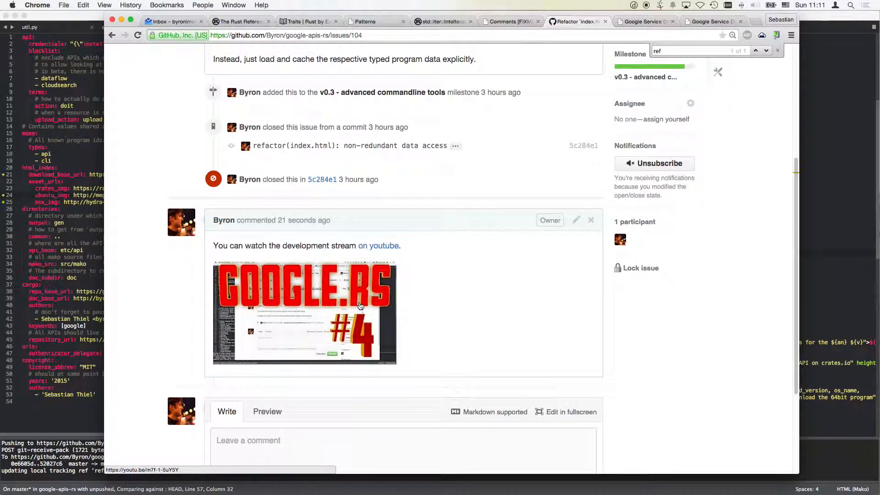
mouse_move(350, 312)
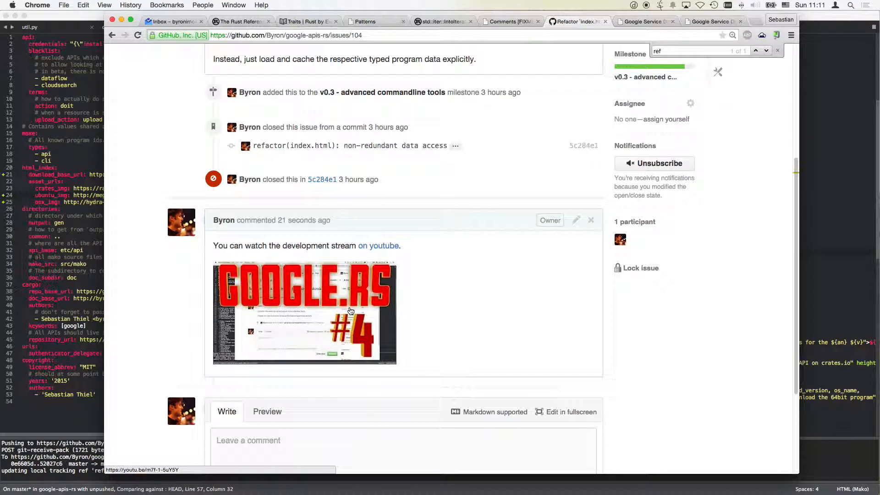
mouse_move(554, 255)
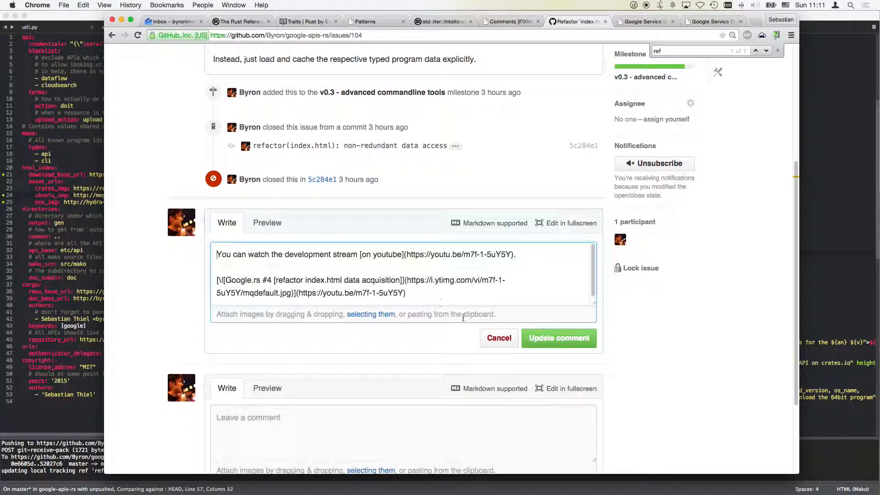
click(559, 338)
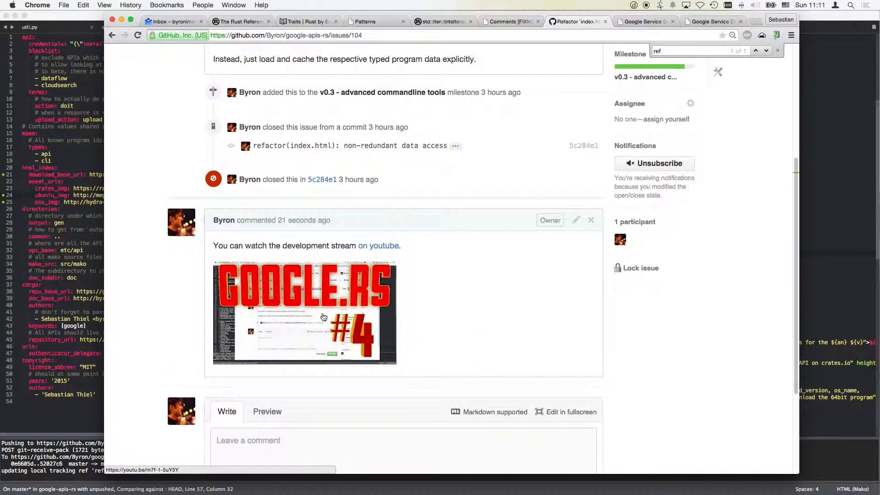
mouse_move(333, 310)
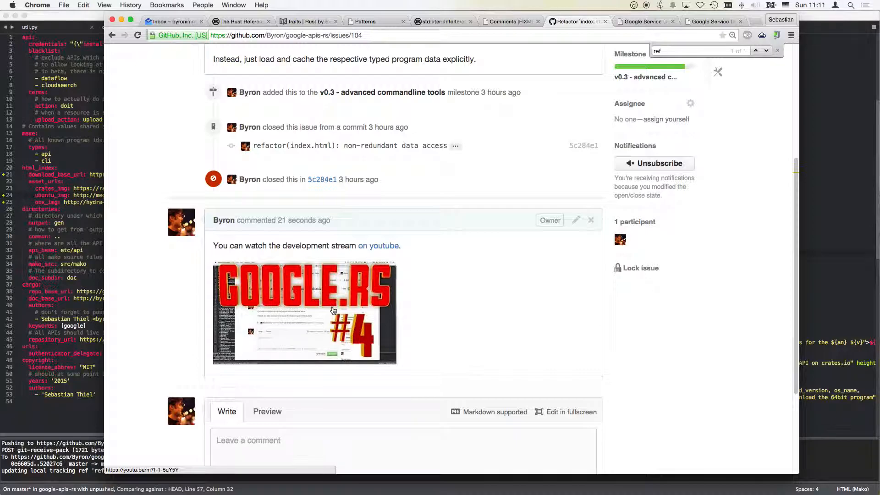
scroll(down, 3)
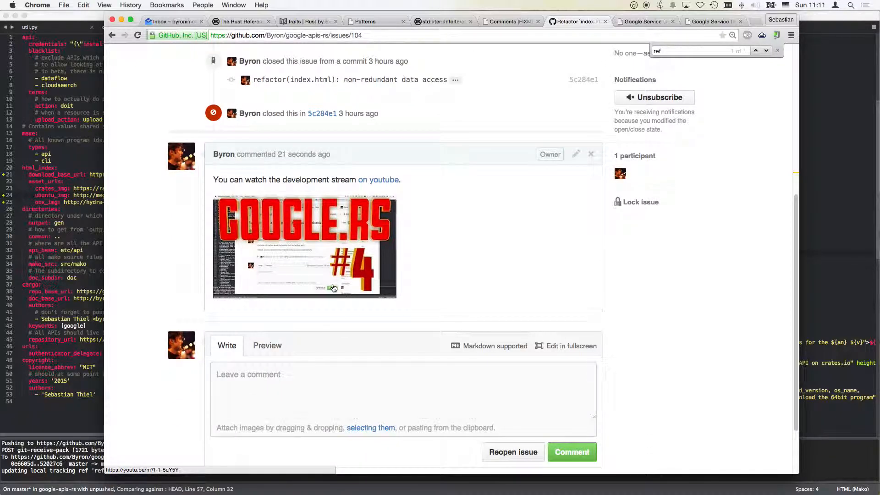
mouse_move(340, 263)
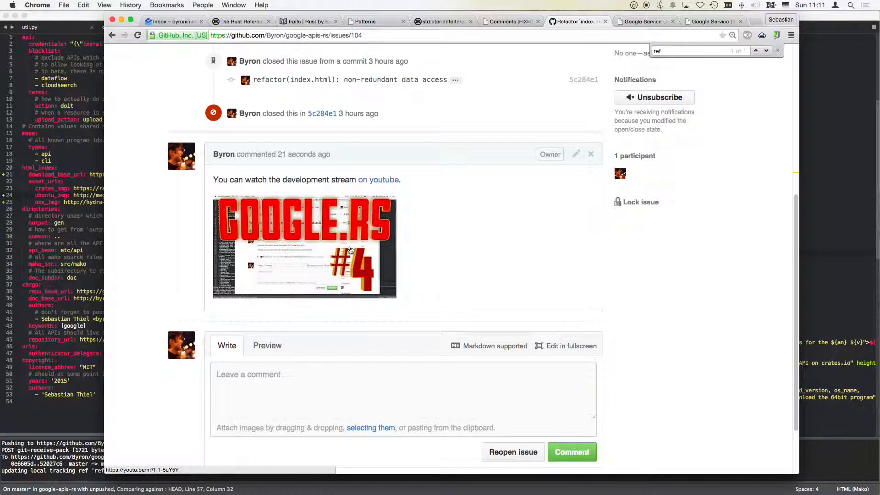
mouse_move(387, 183)
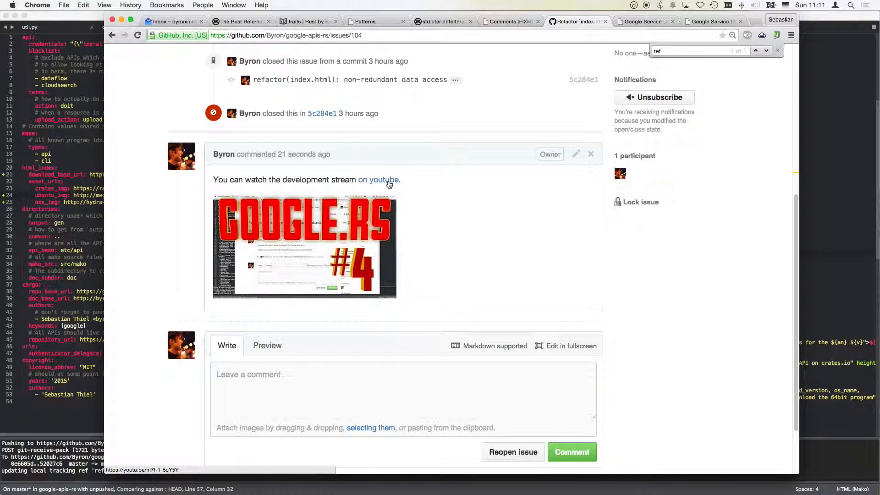
mouse_move(328, 204)
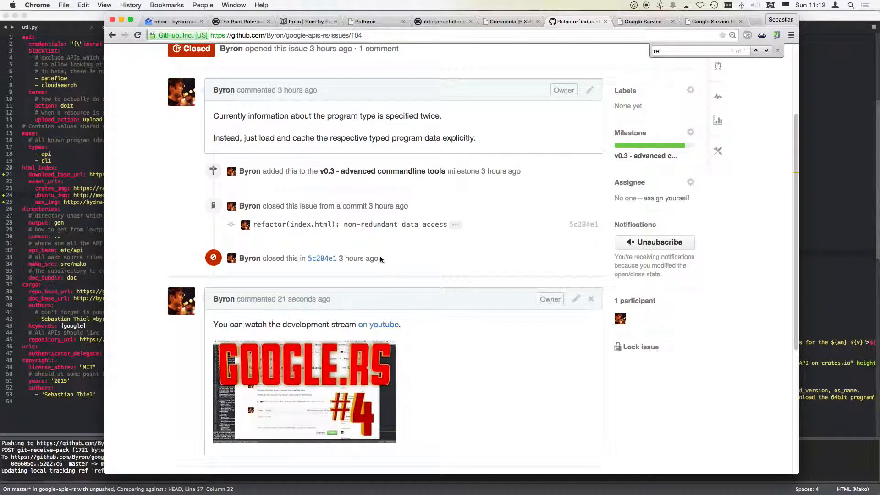
key(Cmd+Tab)
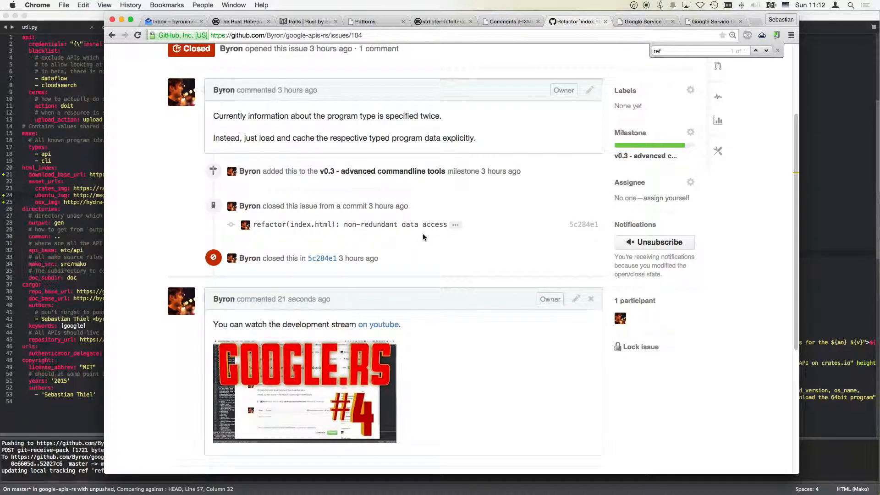
scroll(down, 3)
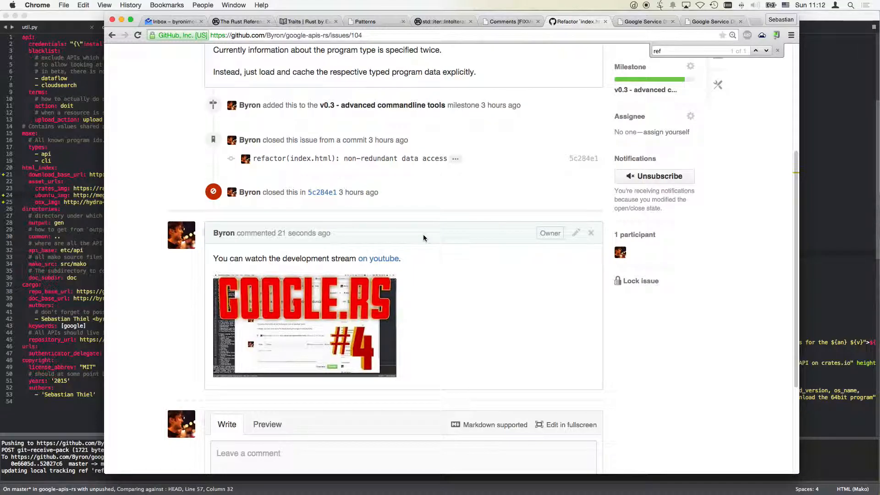
scroll(up, 3)
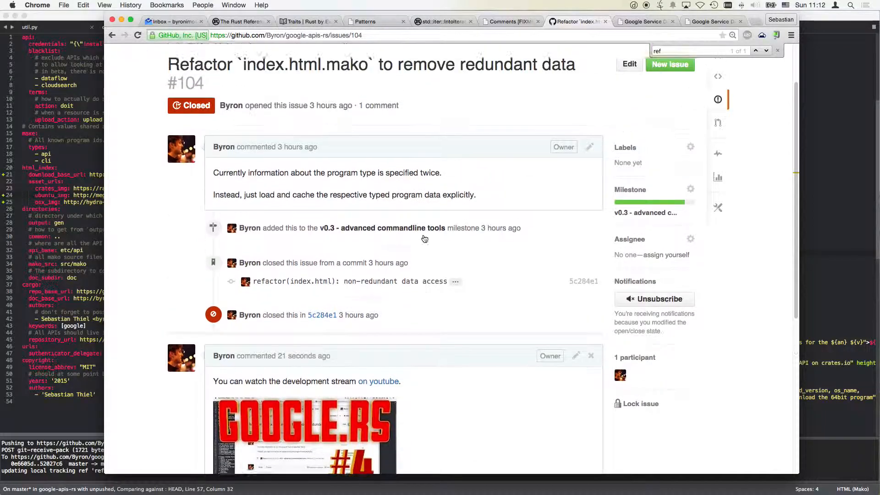